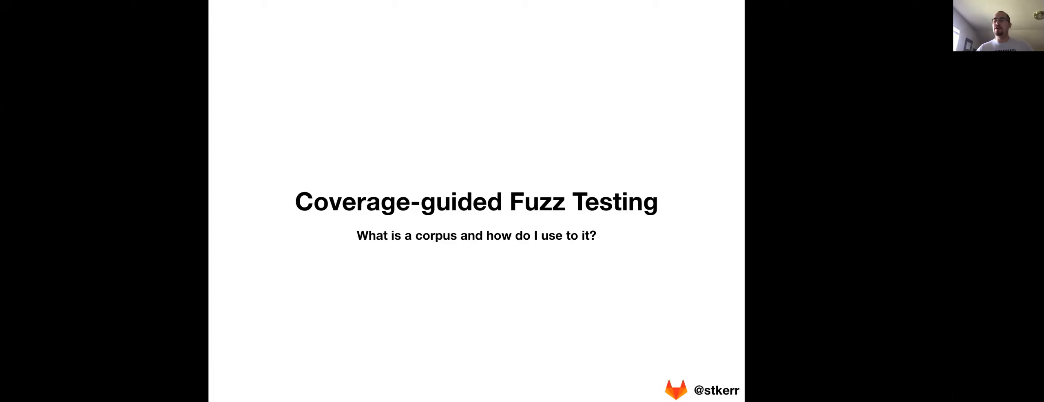
Advance from the title slide to the Load PDF diagram producing one JPG per page.
key("Right")
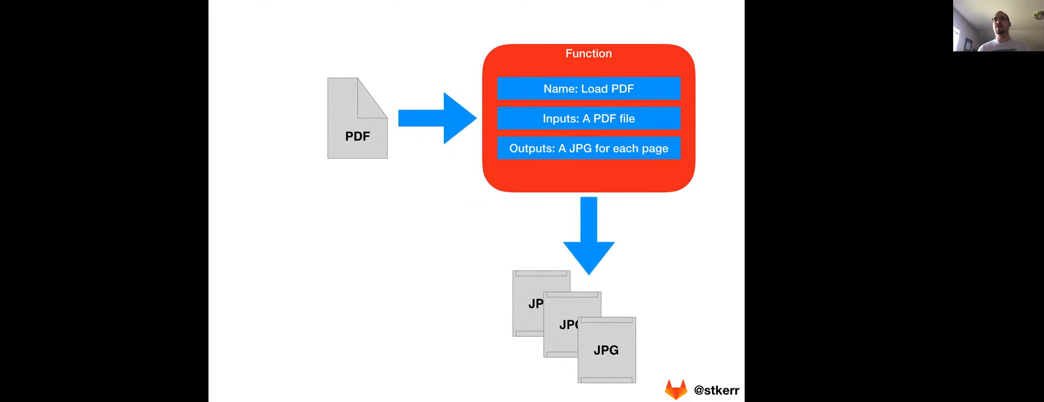
Advance to the diagram where a corpus feeds the fuzz engine generating input files.
key("Right")
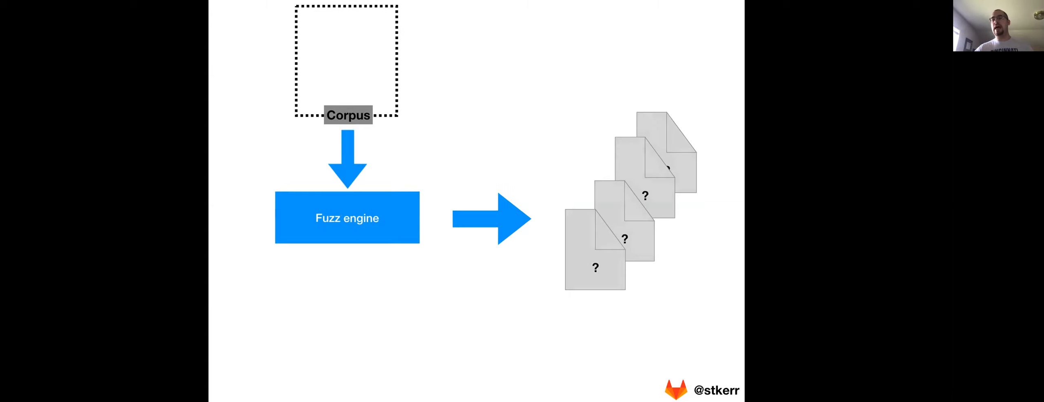
Advance to the closing 'Find out more!' slide with documentation links.
key("Right")
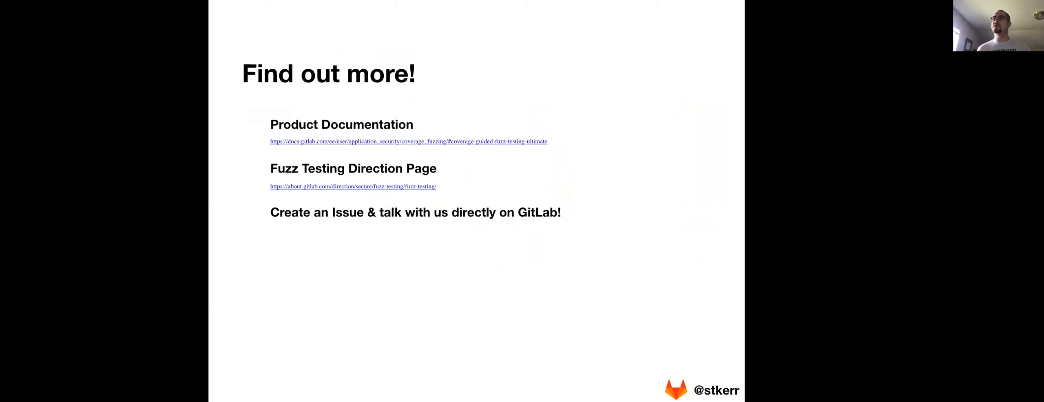